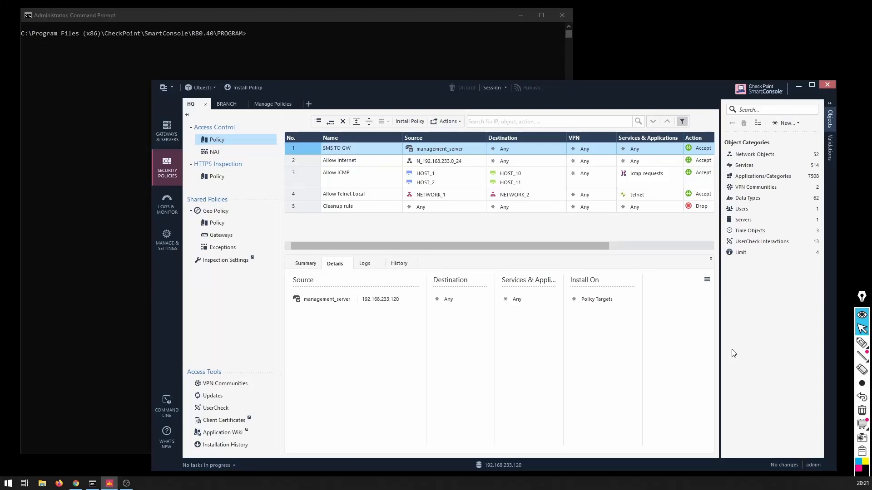
mouse_move(738, 349)
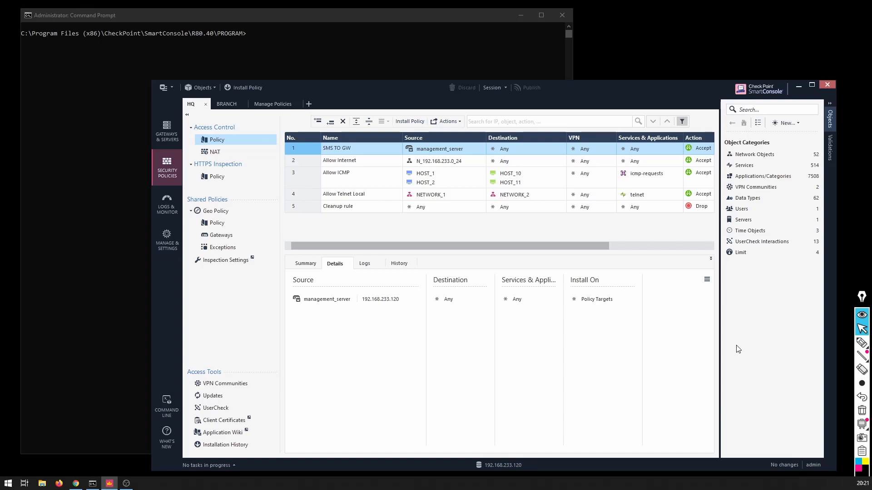
mouse_move(305, 33)
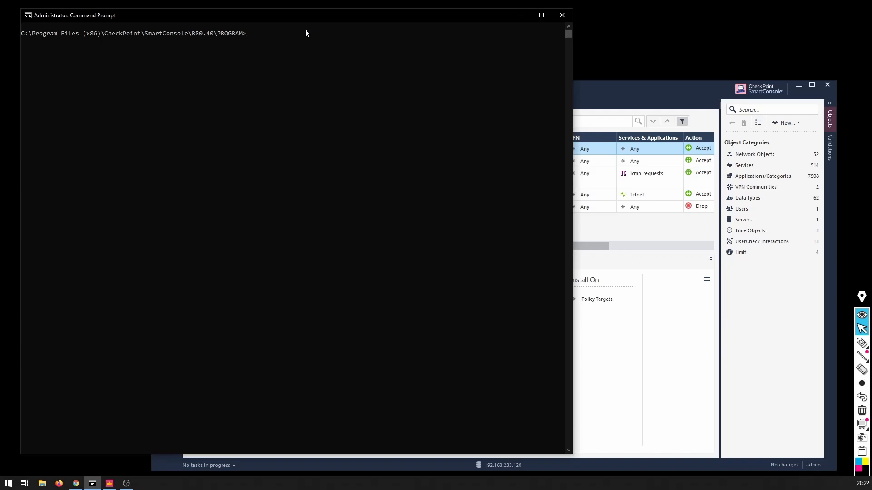
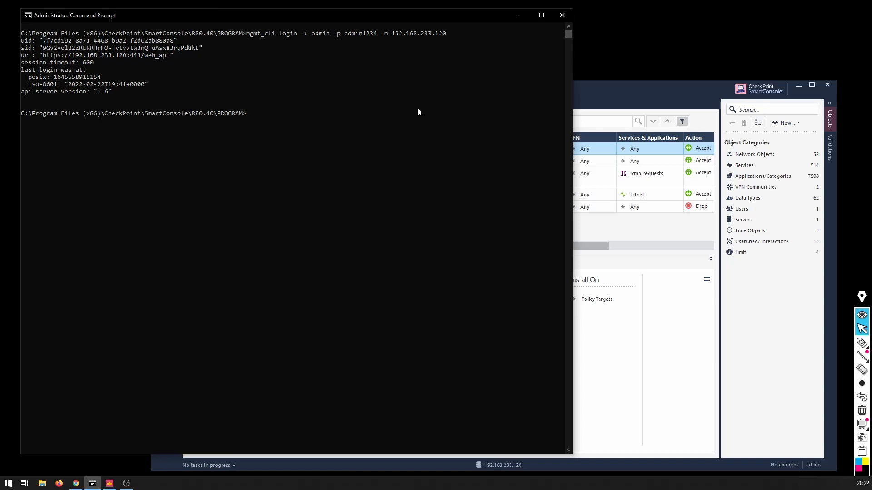
mouse_move(32, 104)
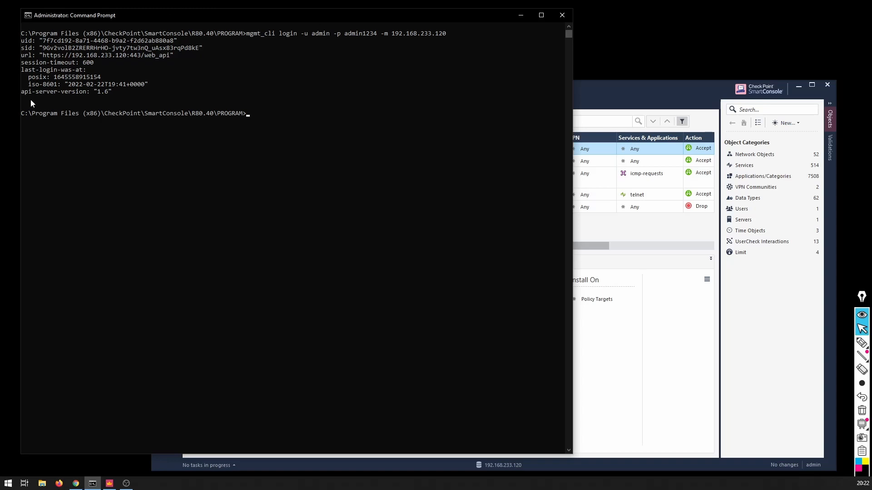
mouse_move(66, 56)
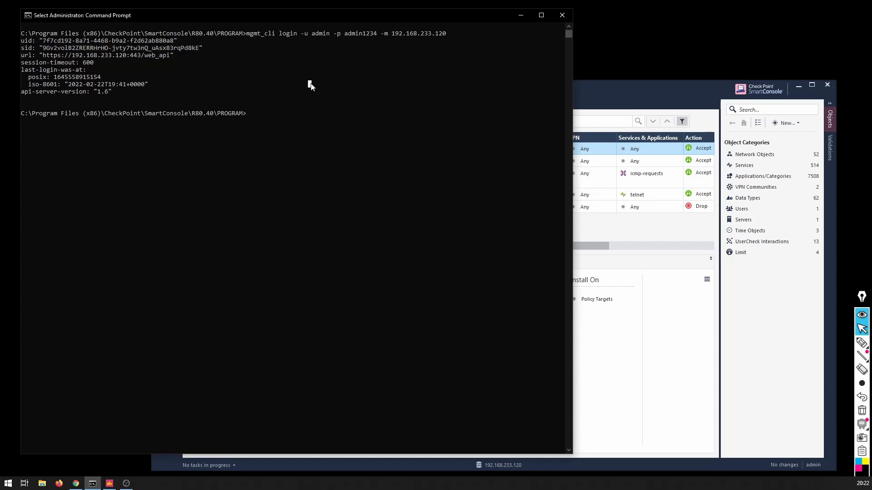
mouse_move(343, 99)
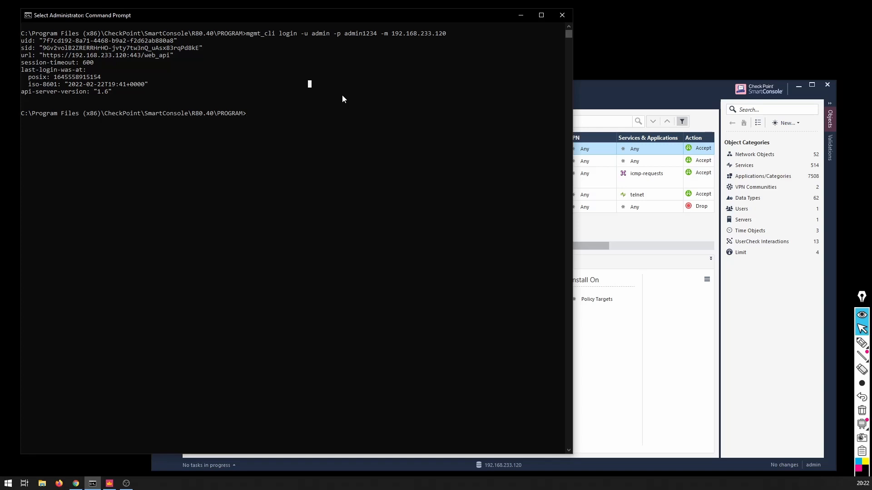
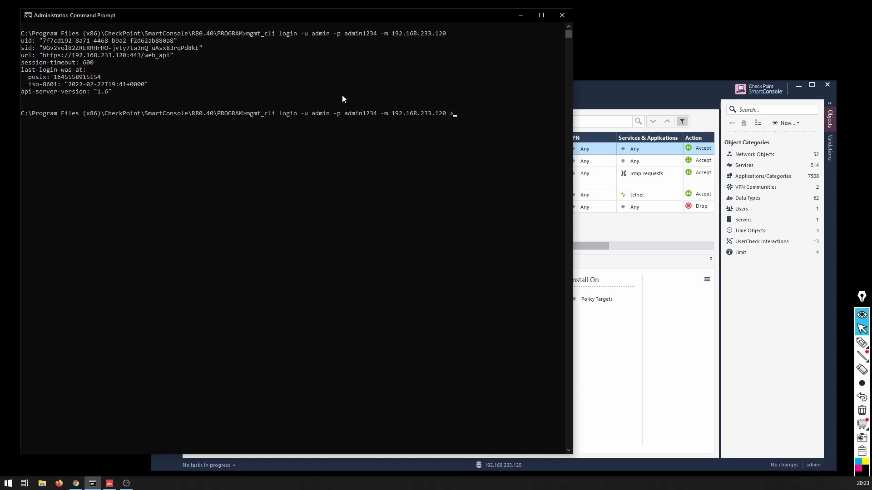
Step: Repeat the admin login redirected into id.txt, then show id.txt to see the new session ID
text(id.tx)
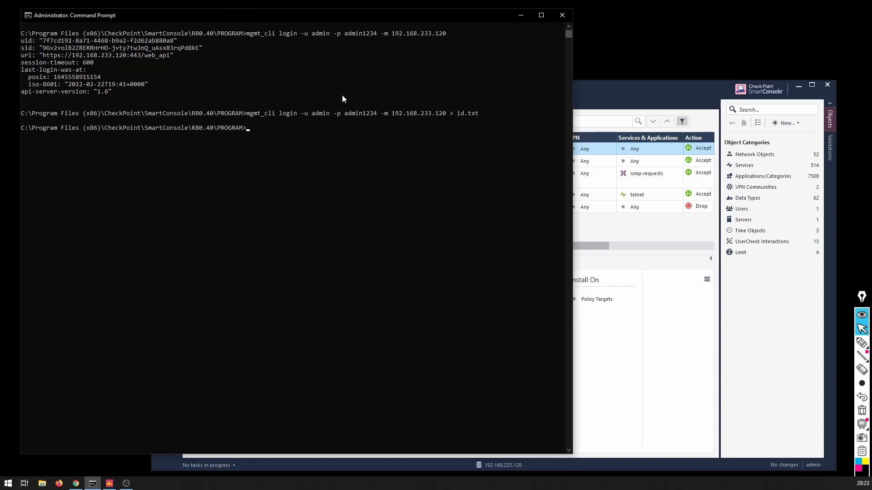
text(type)
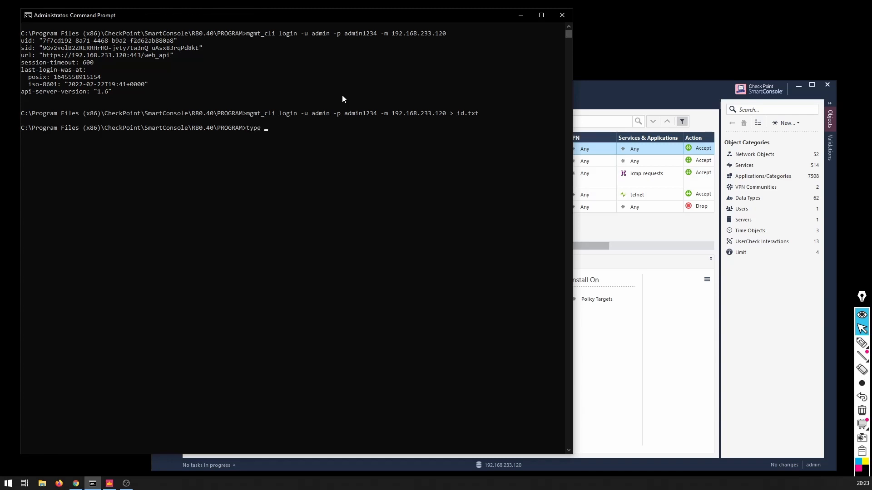
text(id.txt)
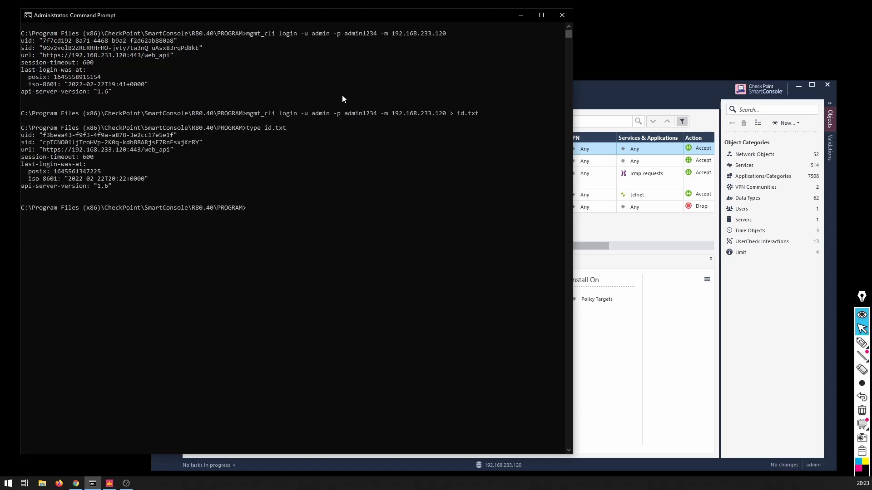
Step: Run mgmt_cli show hosts -s id.txt to list the 24 host objects
text(mgmt)
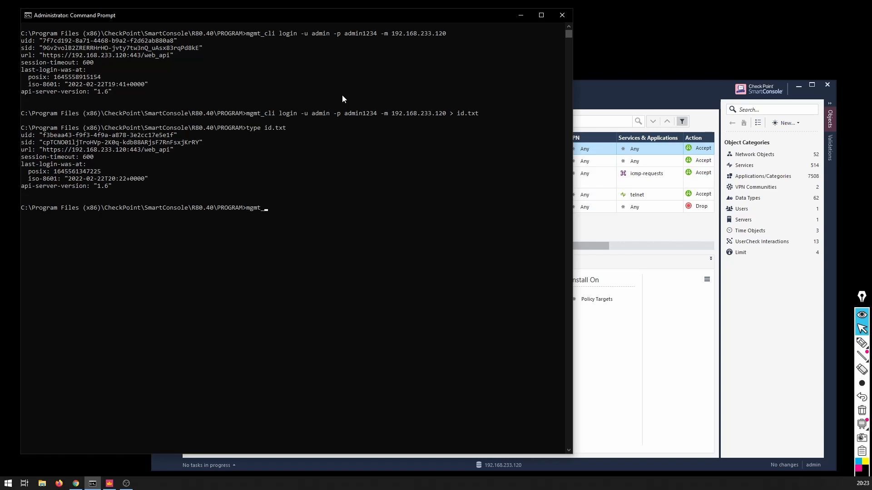
text(_cli)
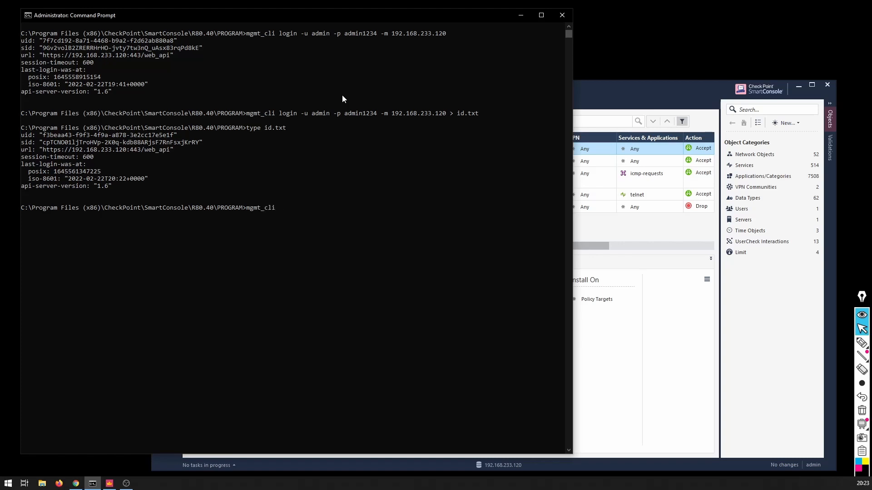
text(show)
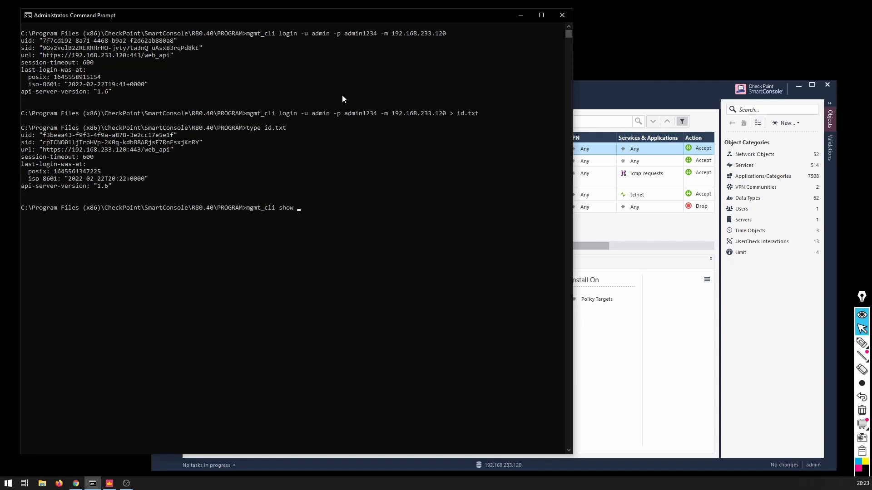
text(hosts -)
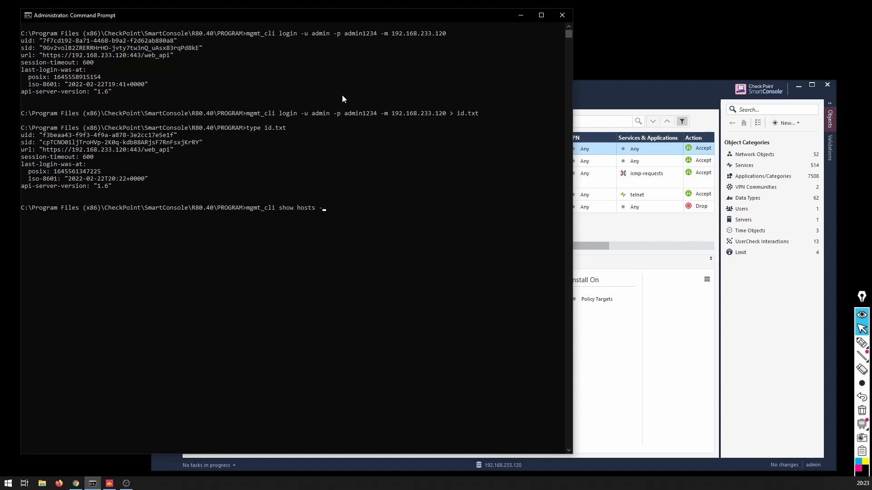
text(s)
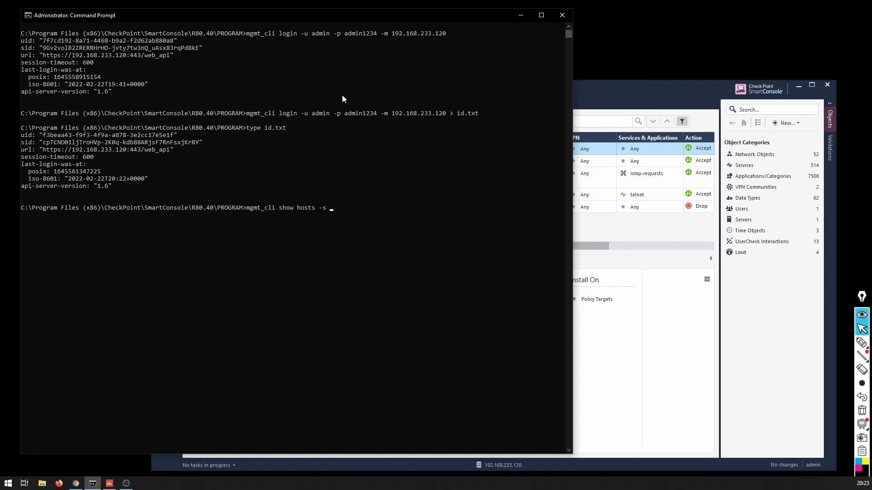
text(id.txt)
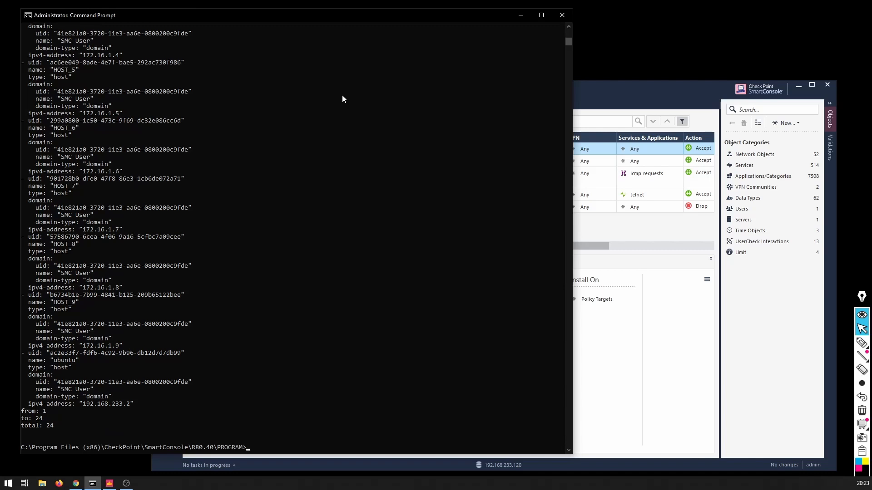
Step: Run mgmt_cli show networks -s id.txt to list the 9 network objects
text(mgmt_cli show hosts -s id.txt)
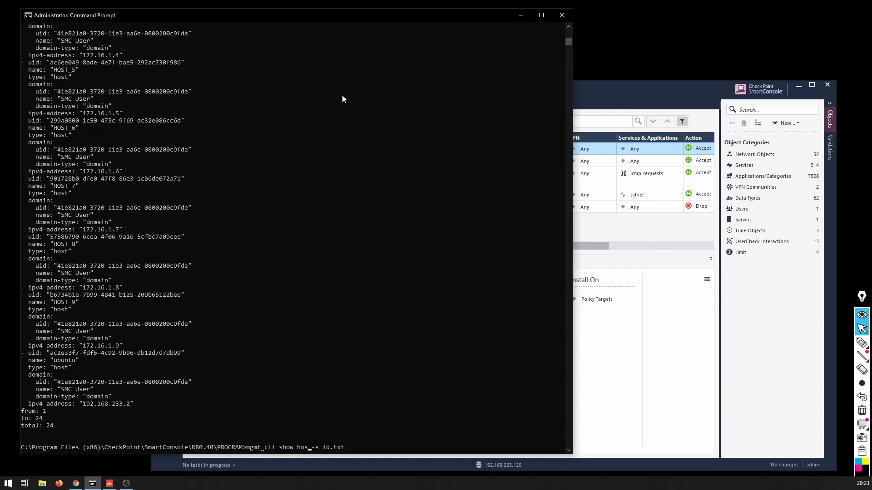
text(show)
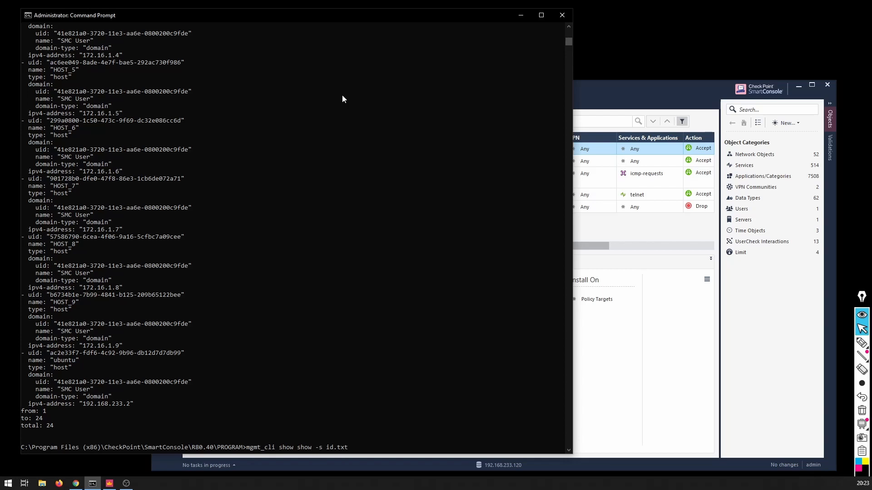
text(networ)
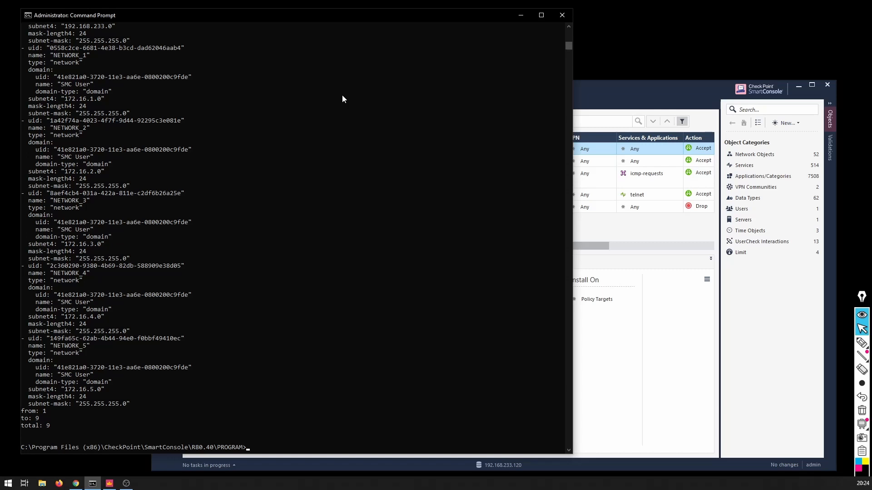
Step: SSH as admin to 192.168.233.120 and reach the management_server clish prompt
text(ssh admin)
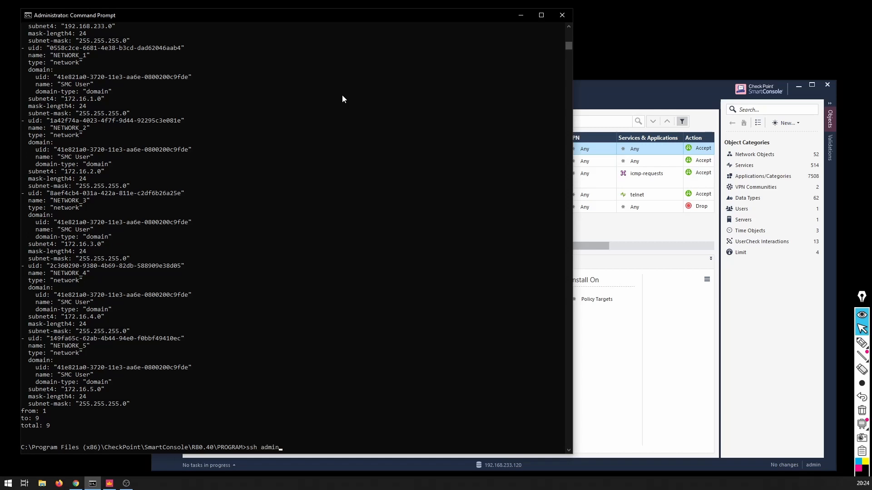
text(@192.168.2343)
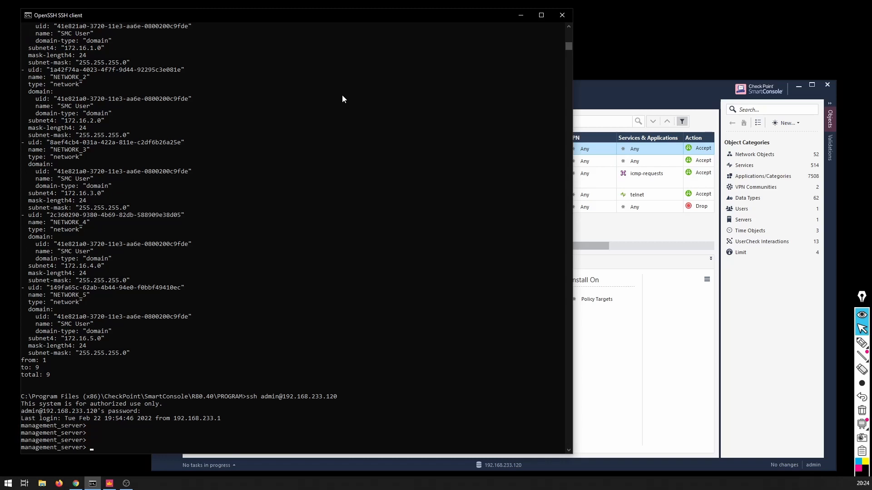
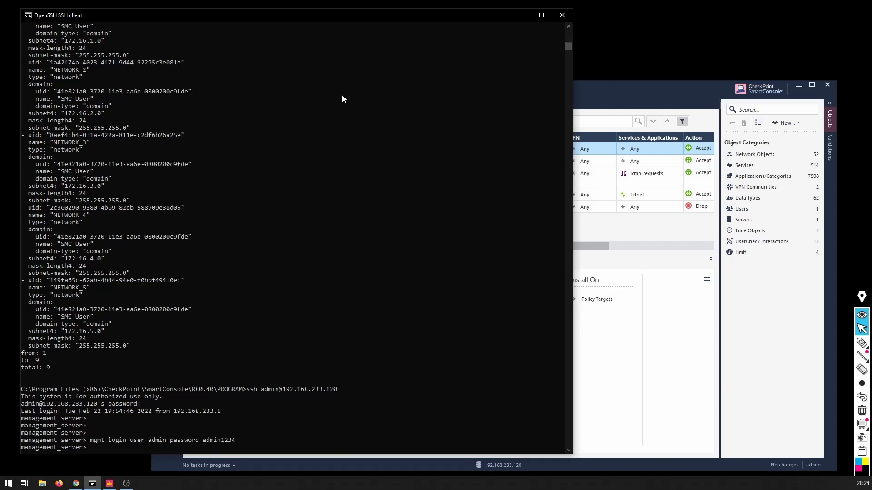
Step: List objects from clish with 'mgmt show hosts' and 'mgmt show networks'
text(mgmt)
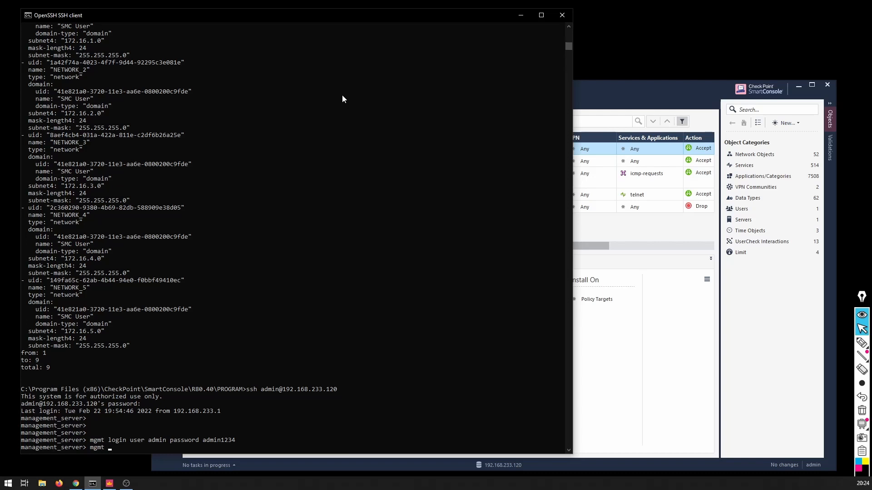
text(show hosts)
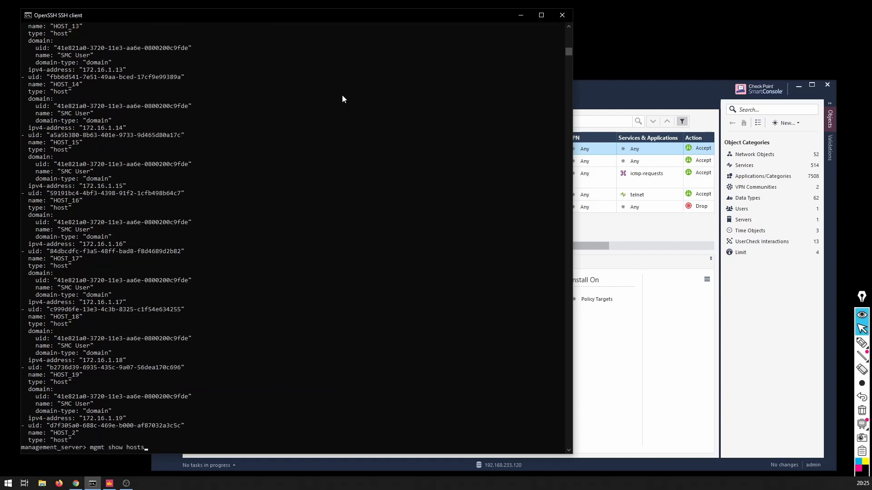
text(net)
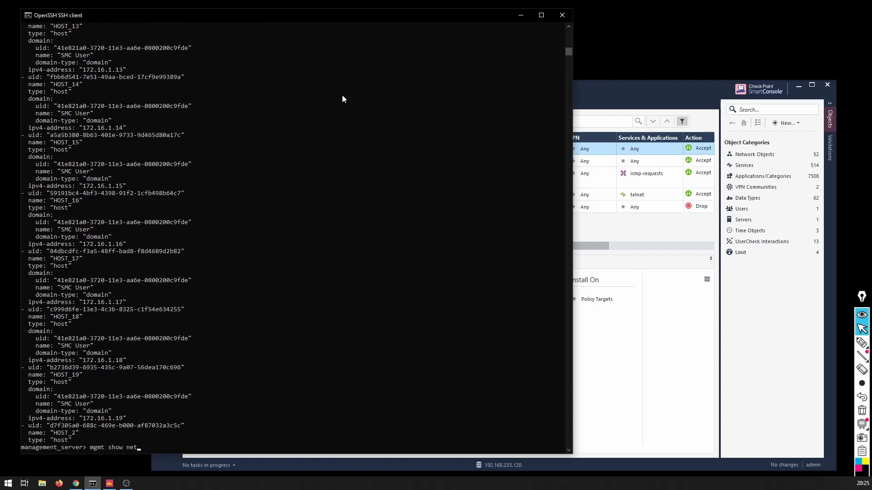
key(Return)
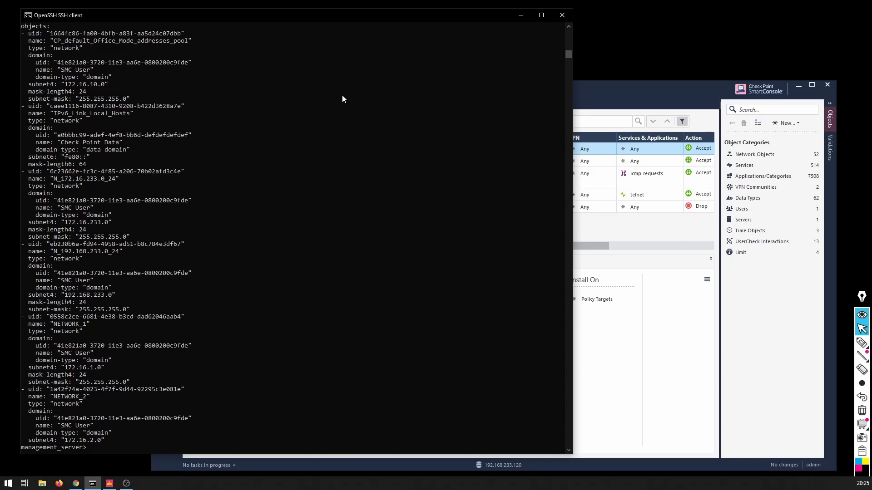
text(expert)
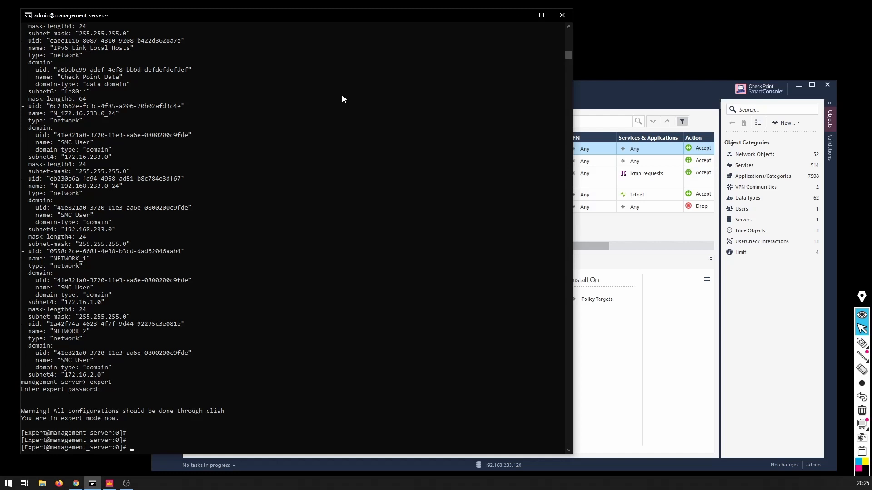
text(mgmt_cli)
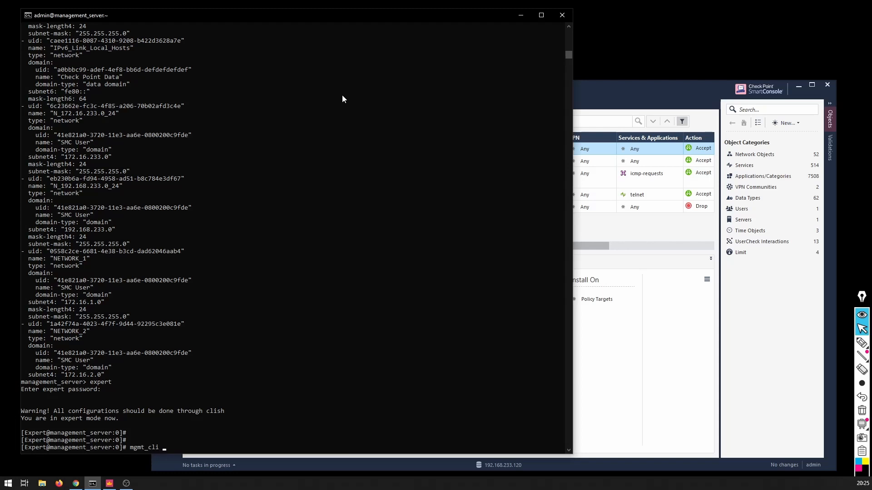
text(-l)
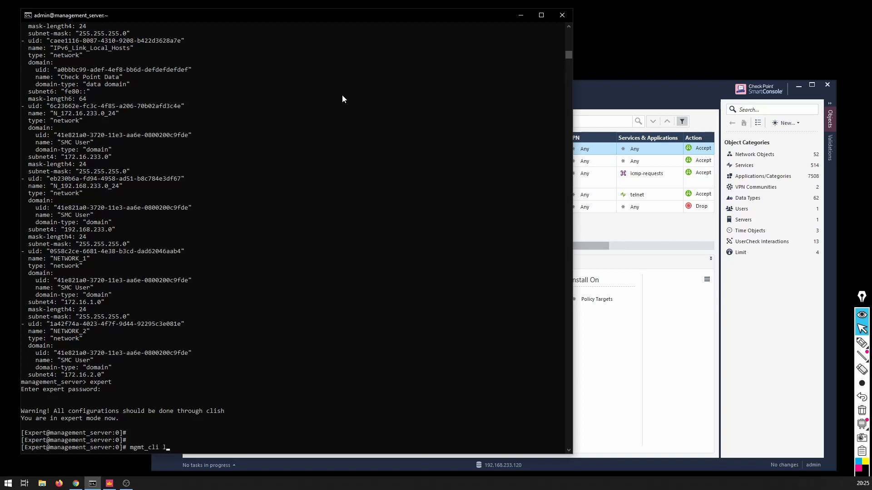
text(ogin -)
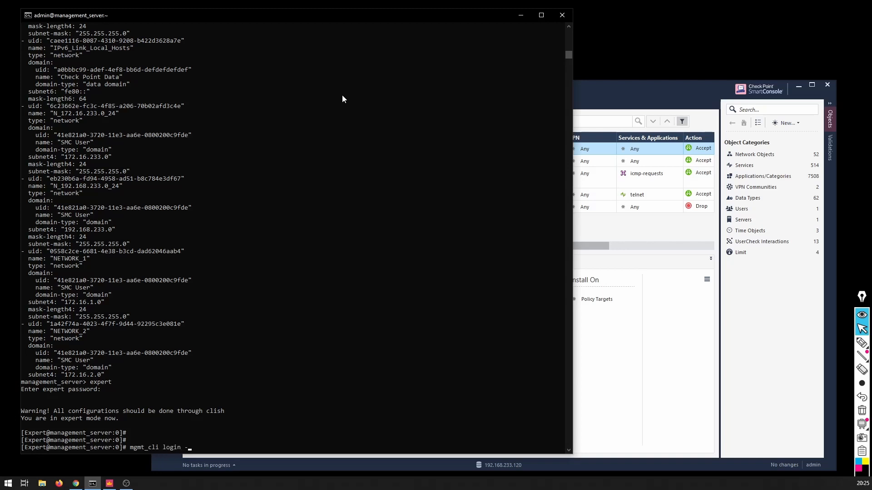
text(u admin)
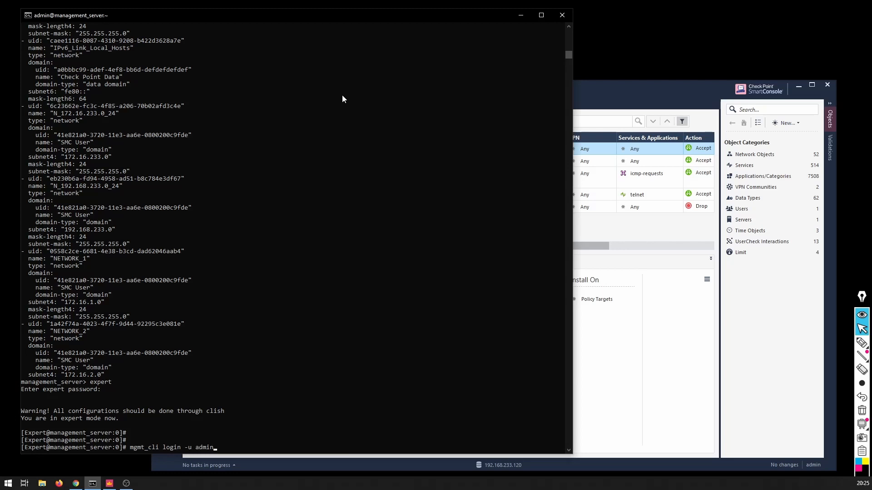
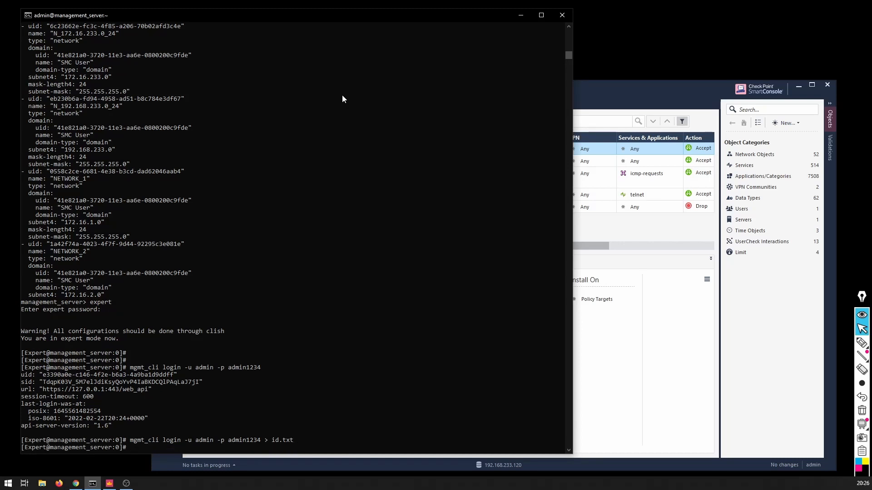
Step: Save an admin mgmt_cli login into id.txt and list the 24 hosts with -s id.txt
text(mgmt_cl)
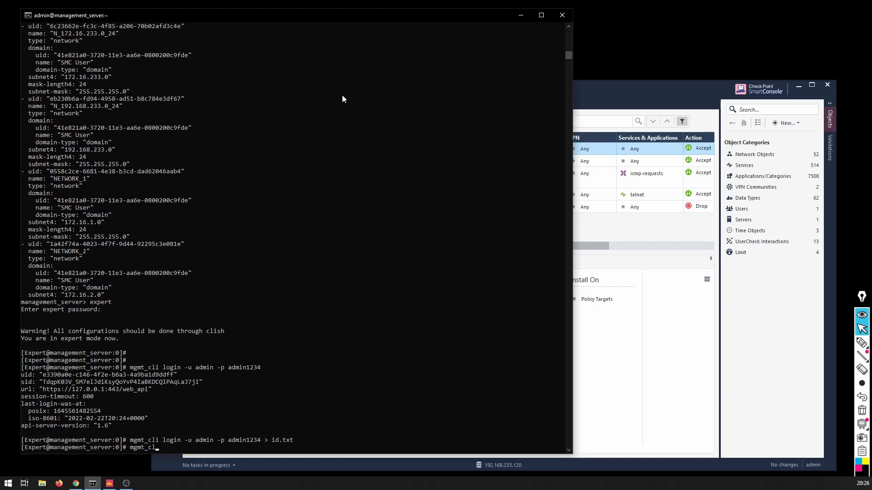
text(sh)
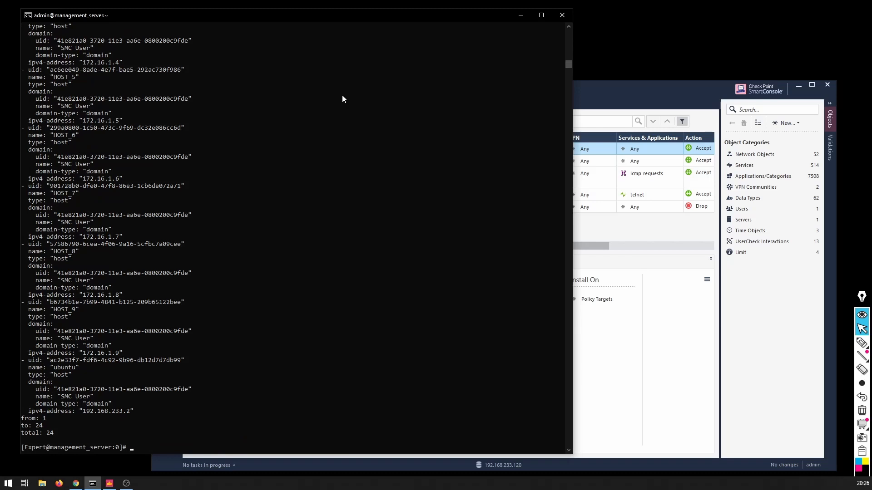
Step: Run mgmt_cli show networks -r true for 9 networks, then ls to see delete.csv, id.txt and rule.csv
text(mgmt)
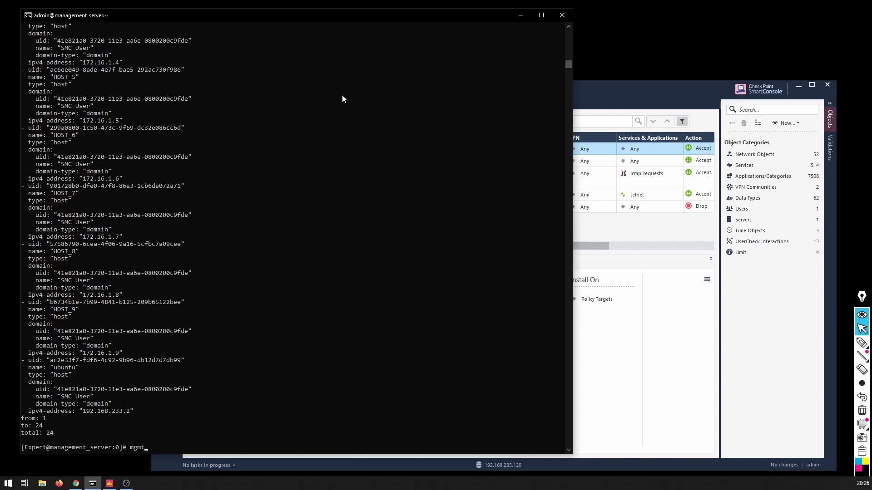
text(_cli)
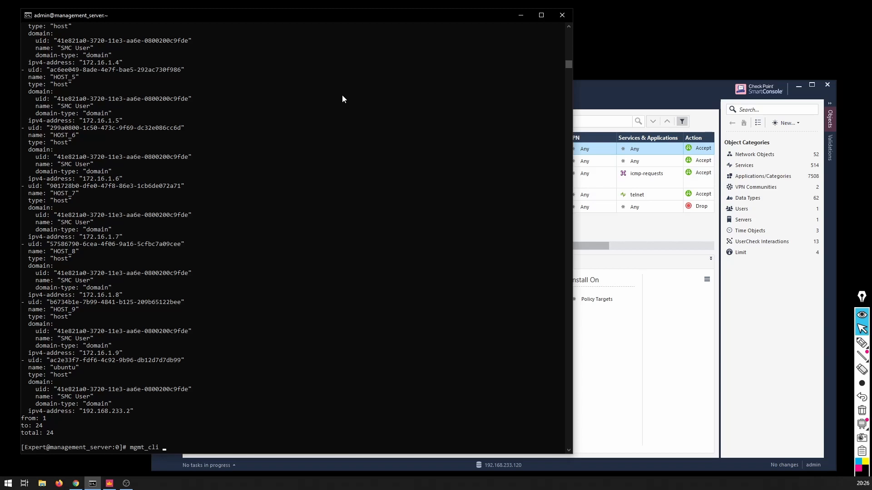
text(show networks -r)
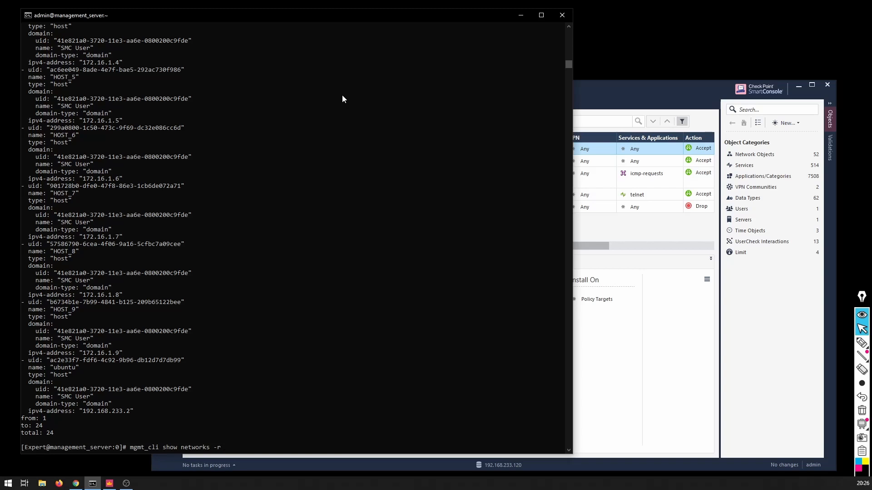
text(true)
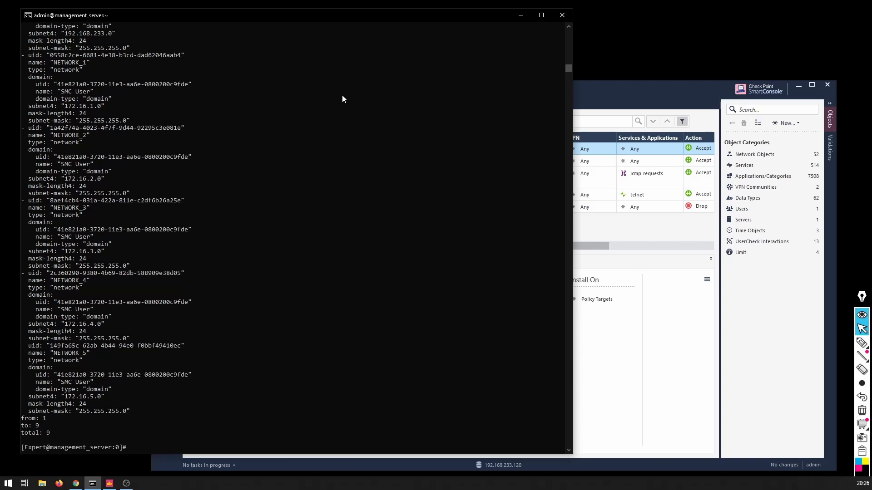
text(ls)
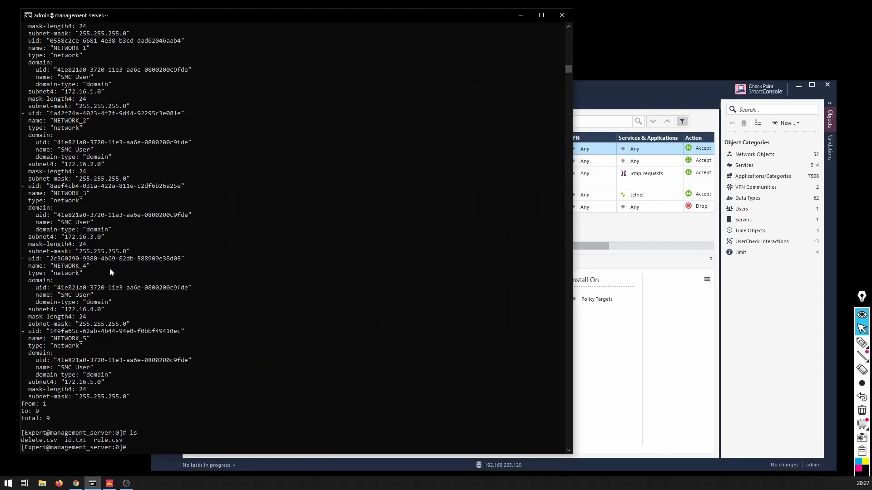
Step: Run mgmt_cli add access-rule --batch rule.csv -r true to bulk-add the rules
text(mgmt_cli)
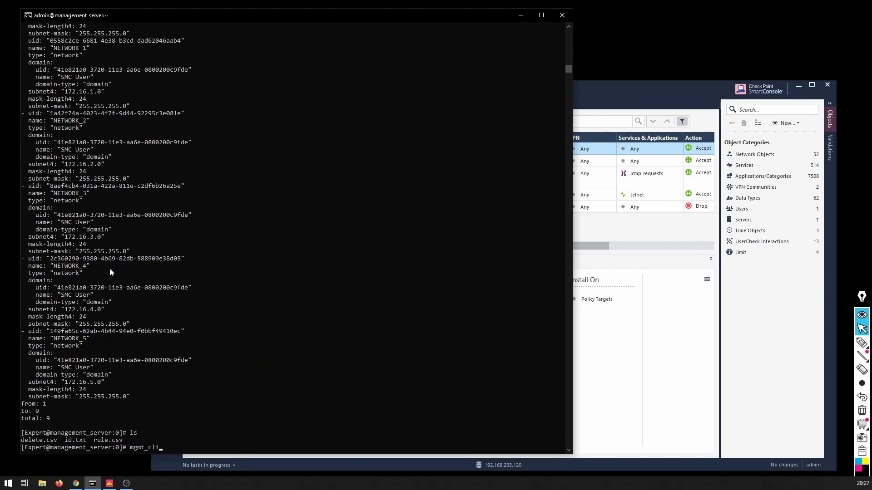
text(add access-rule)
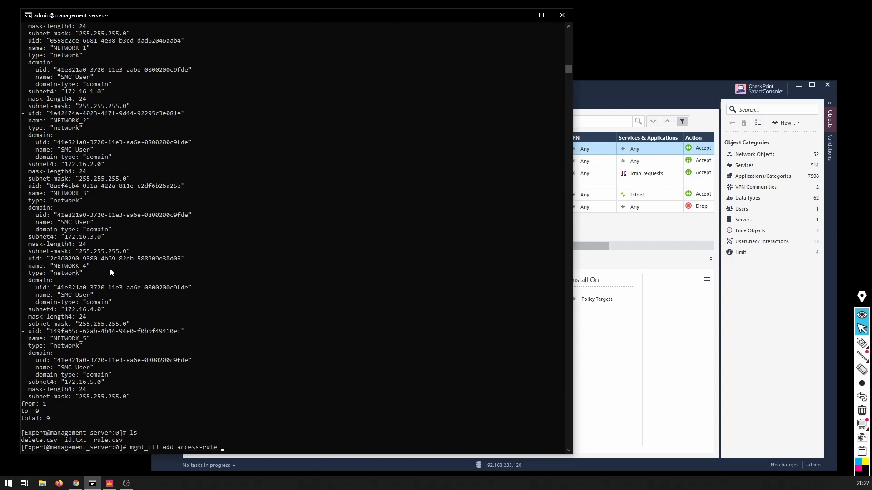
text(--batch)
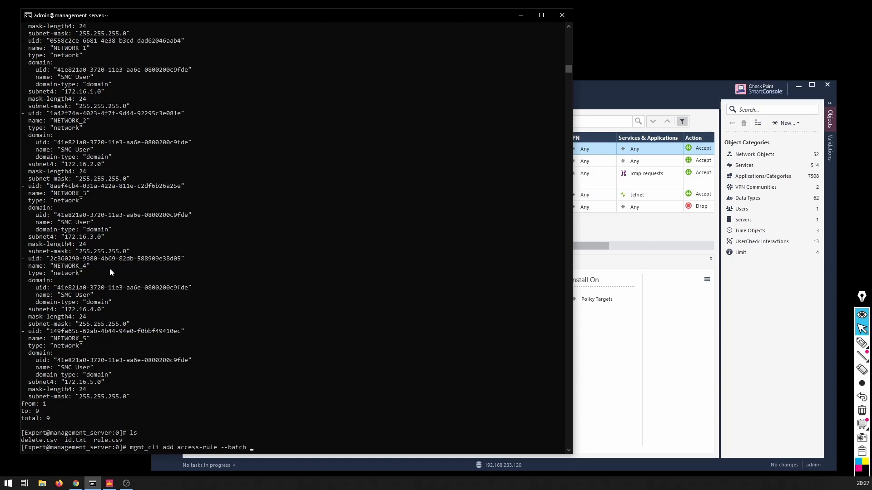
text(rule.csv)
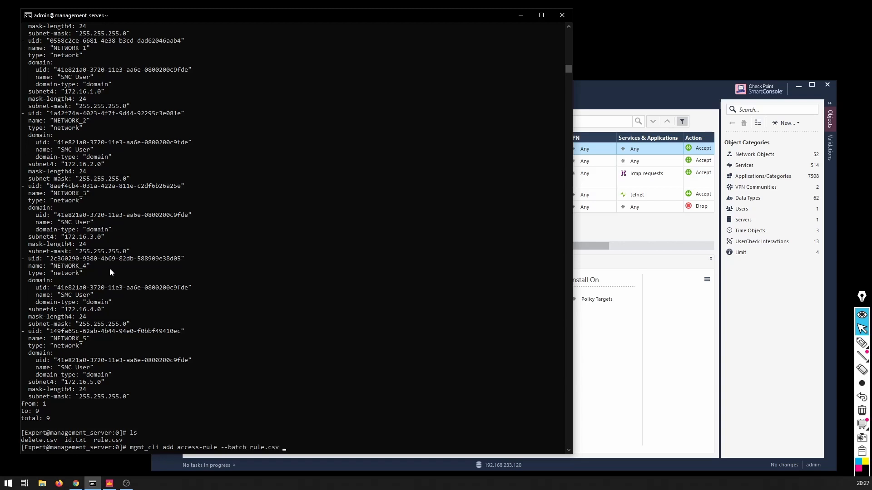
text(-r true)
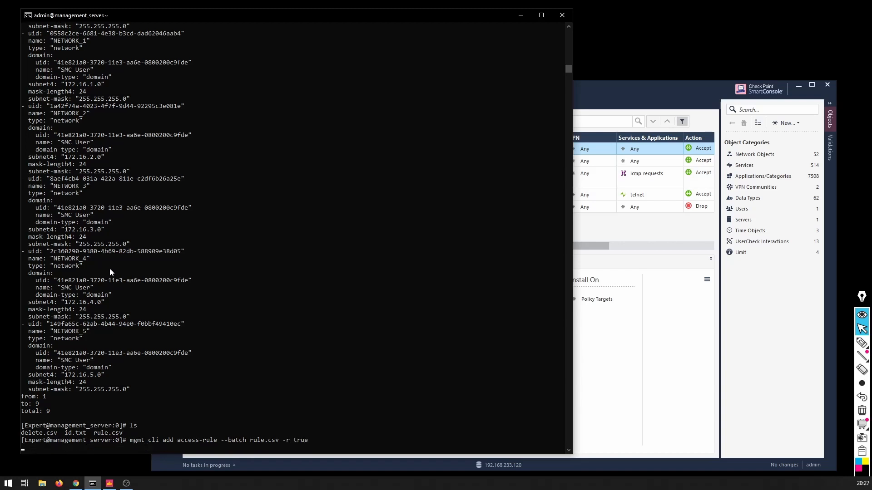
mouse_move(553, 431)
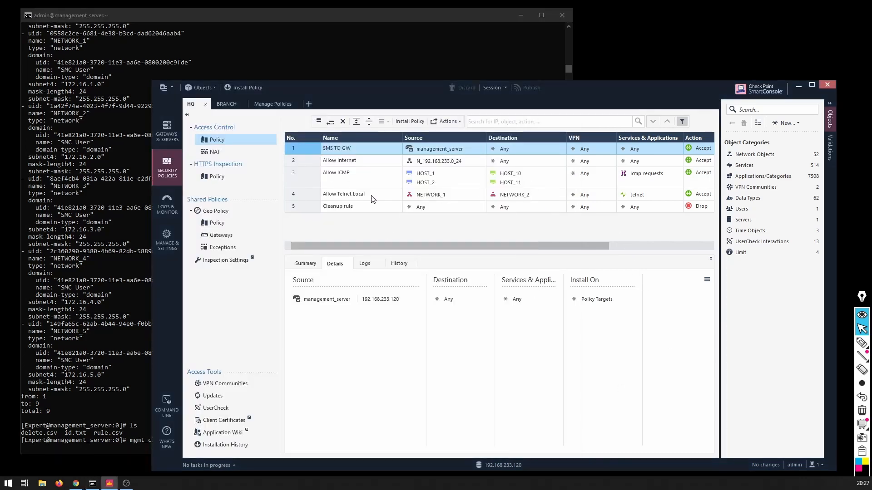
mouse_move(390, 140)
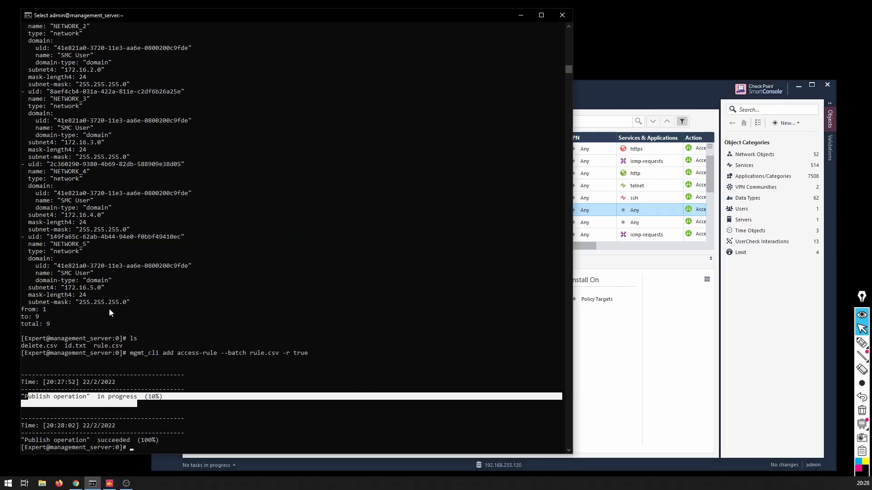
Step: Compose 'mgmt_cli delete access-rule --batch delete.csv -r true' at the expert prompt without submitting it
text(mgmt_cli)
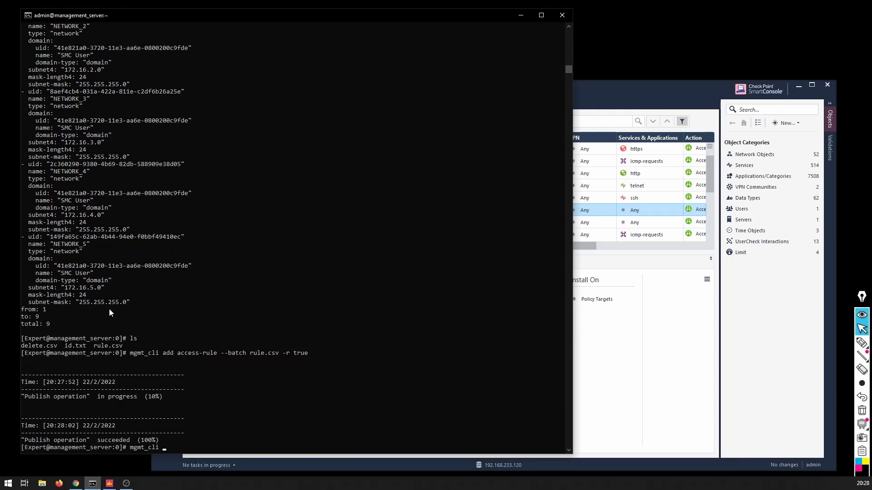
text(delete --)
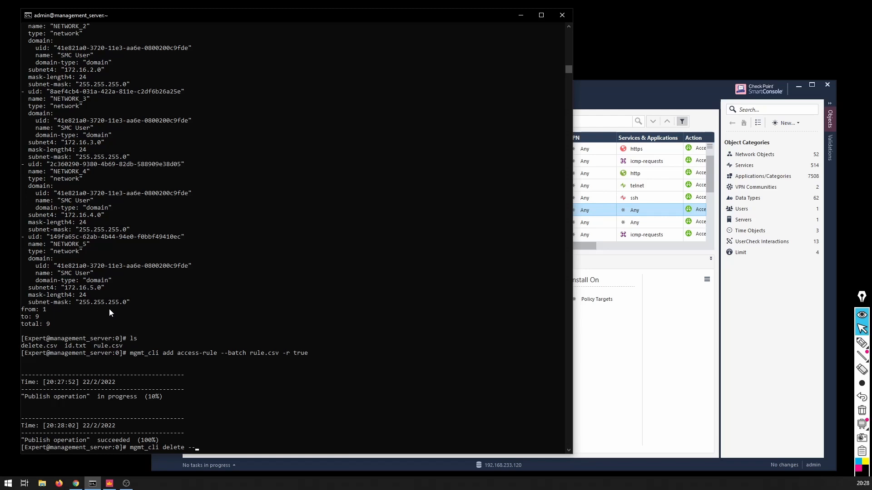
text(access-rule)
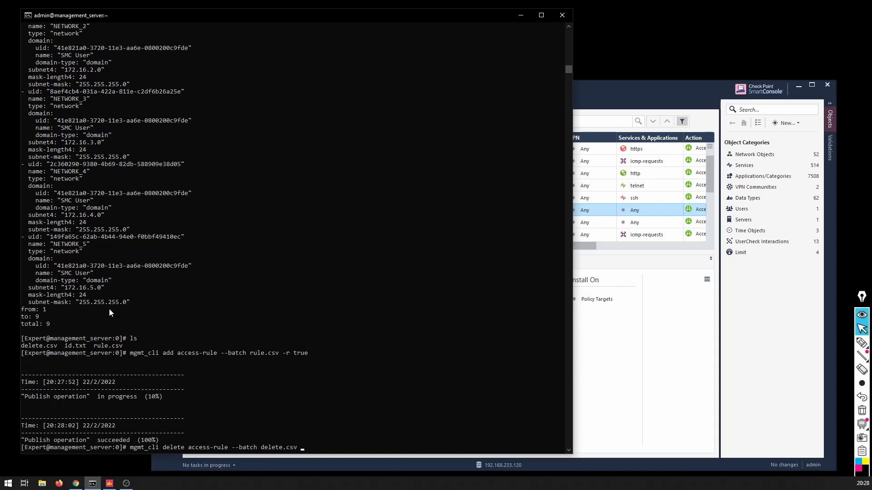
text(-r tr)
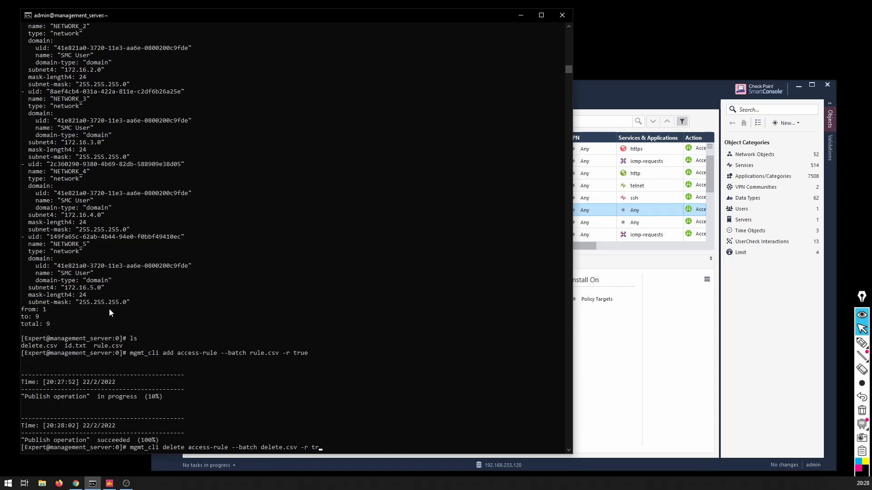